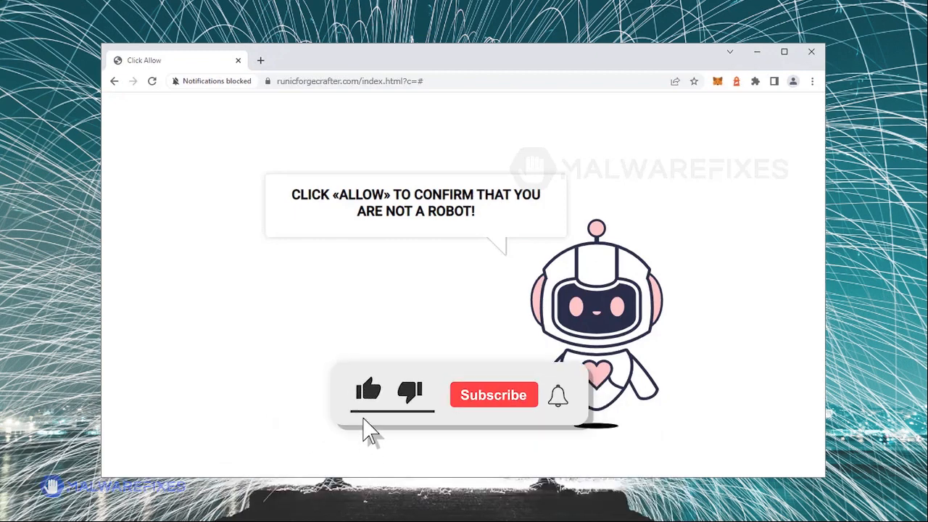
Reach Chrome's Privacy and security Site settings where the Notifications permission is listed.
left_click(493, 394)
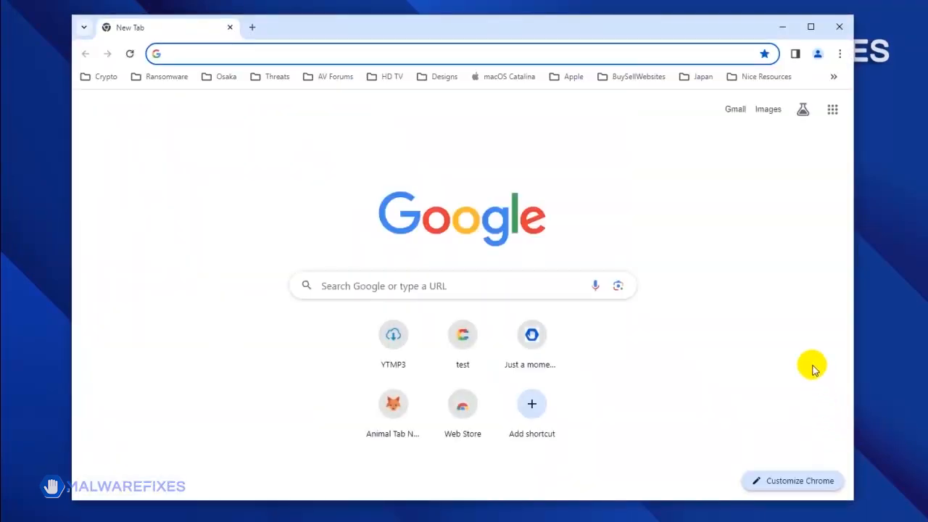
left_click(839, 54)
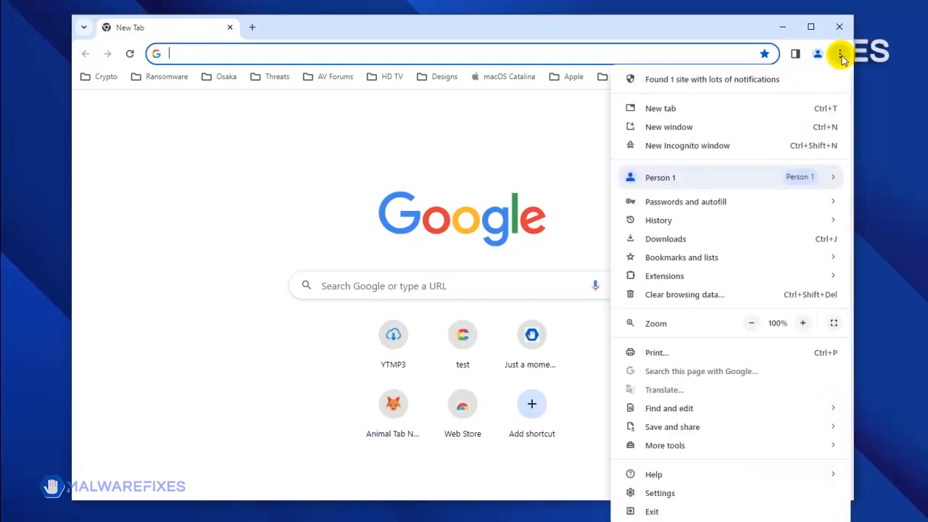
mouse_move(699, 409)
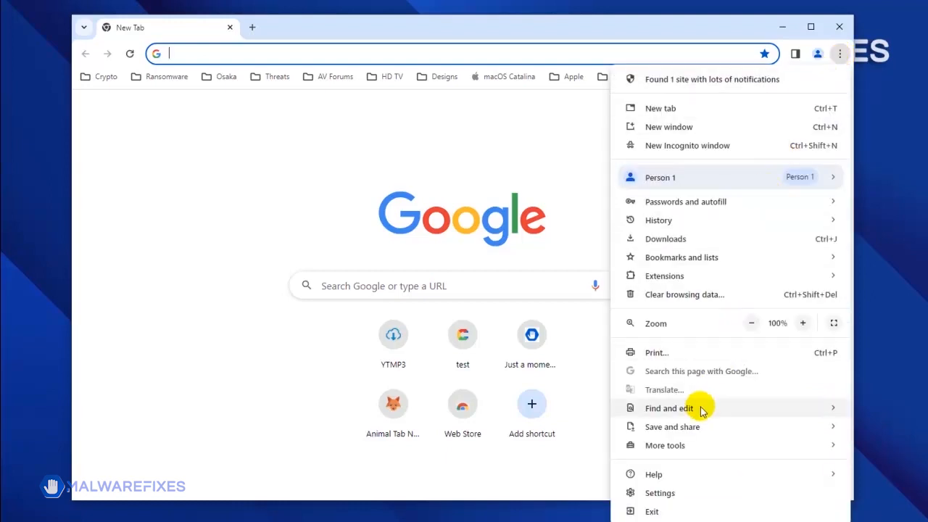
mouse_move(669, 493)
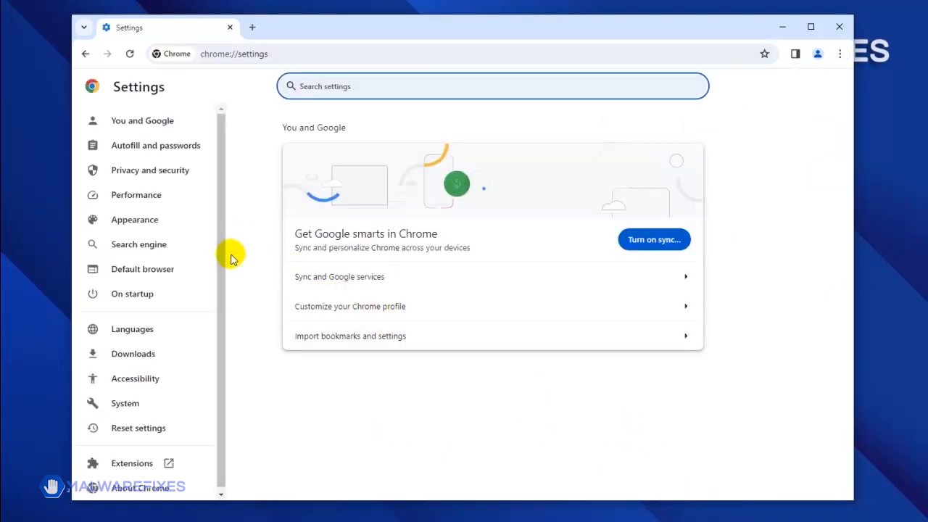
mouse_move(187, 170)
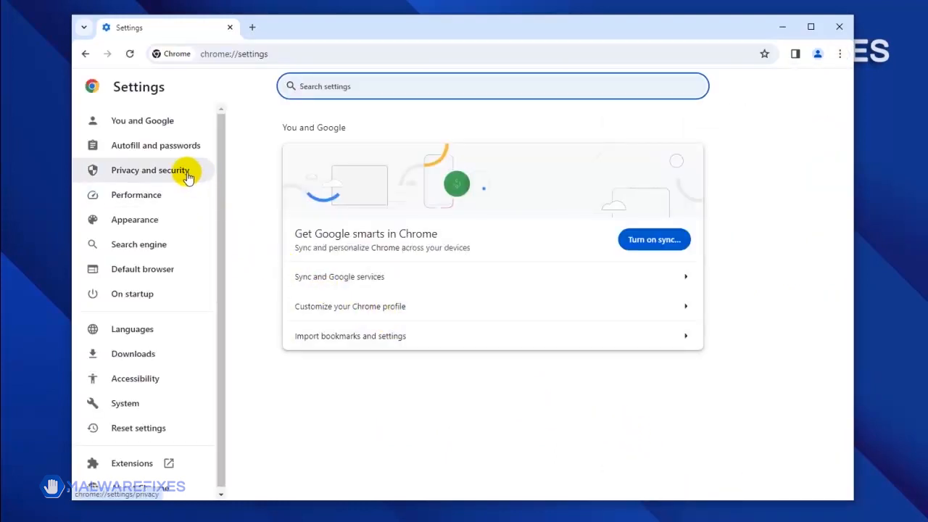
left_click(148, 169)
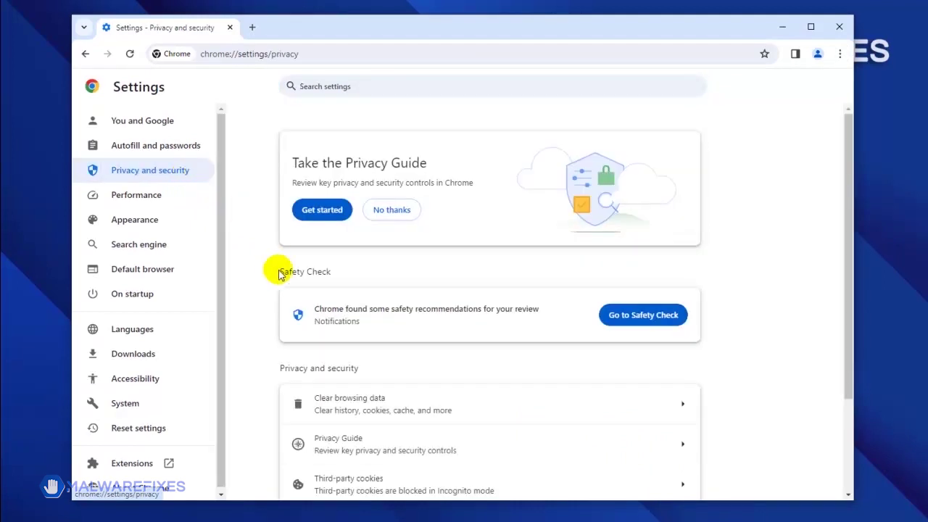
scroll("down", 3)
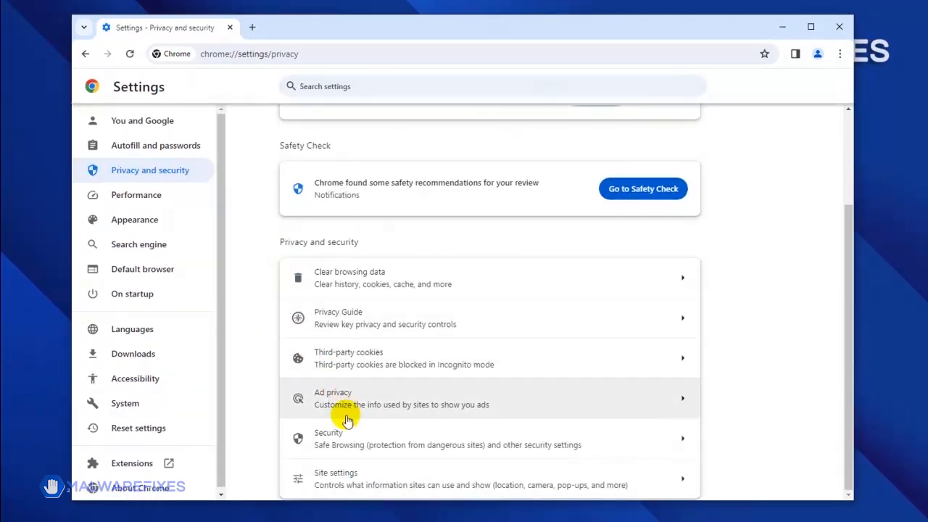
mouse_move(371, 476)
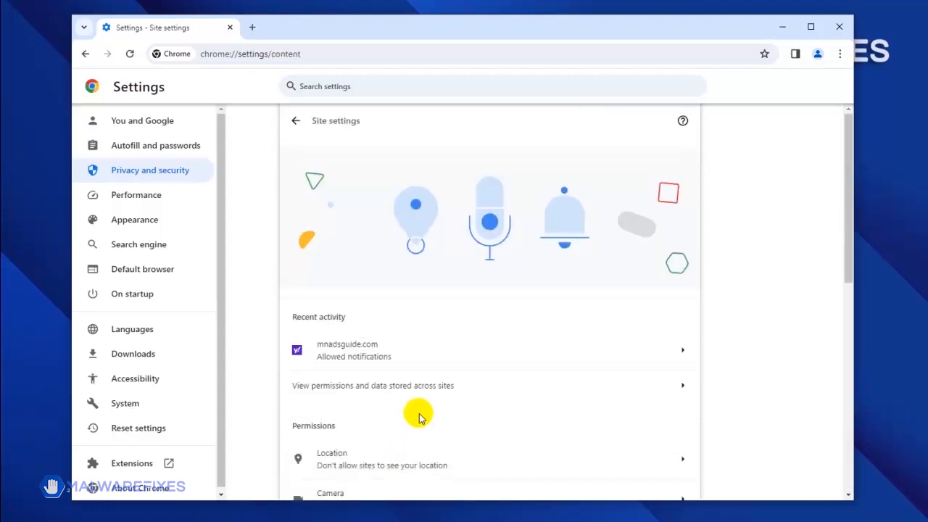
scroll("down", 3)
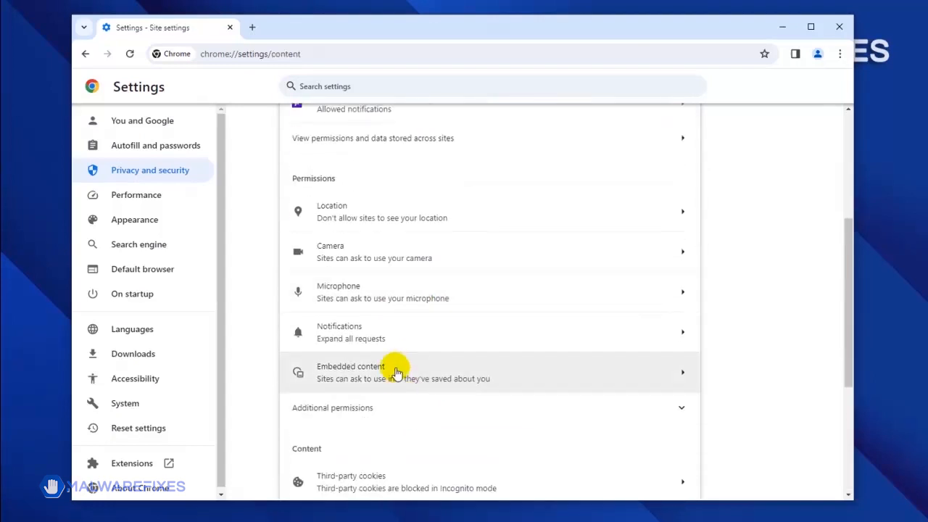
mouse_move(383, 335)
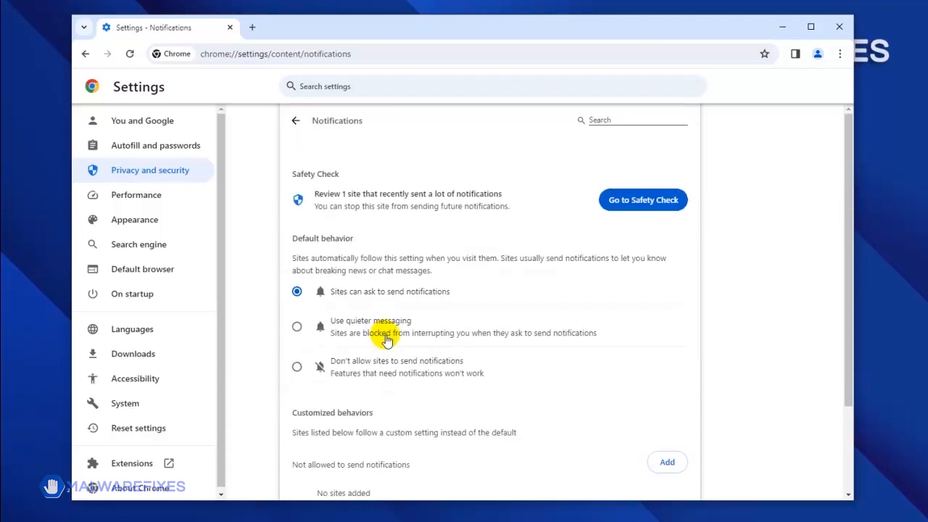
Remove mnadsguide.com from Chrome's allowed-notification sites and close Chrome.
scroll("down", 3)
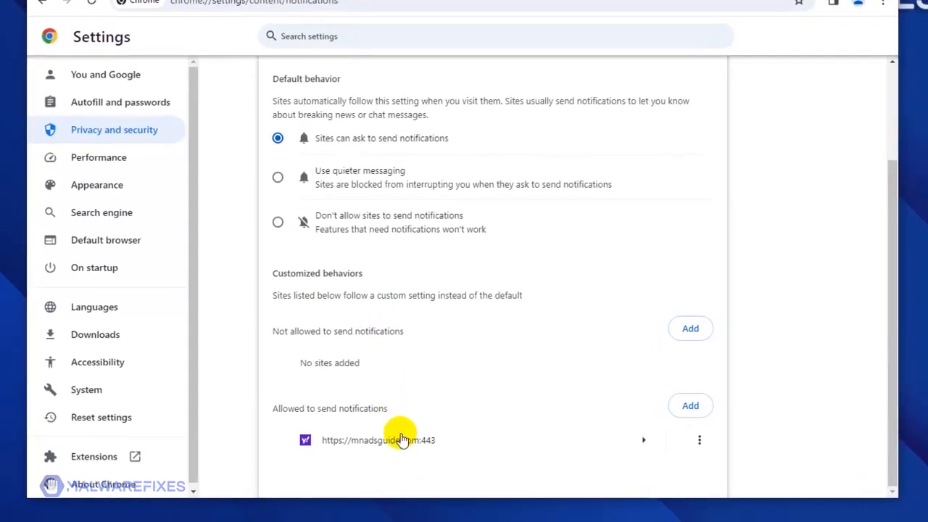
mouse_move(699, 443)
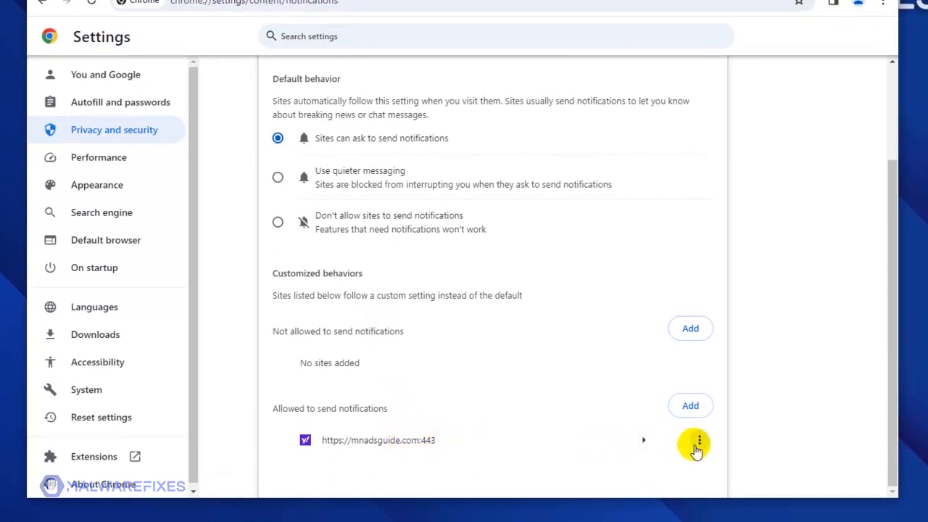
left_click(701, 457)
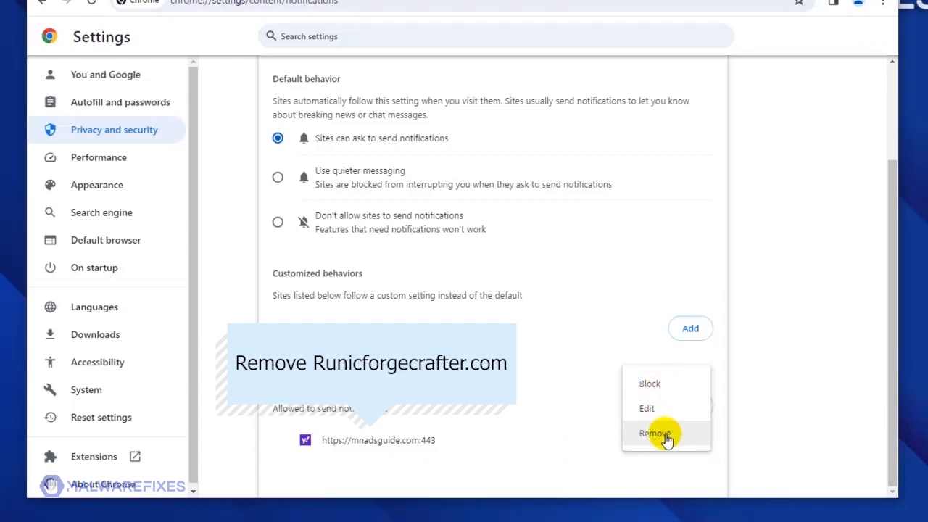
left_click(657, 432)
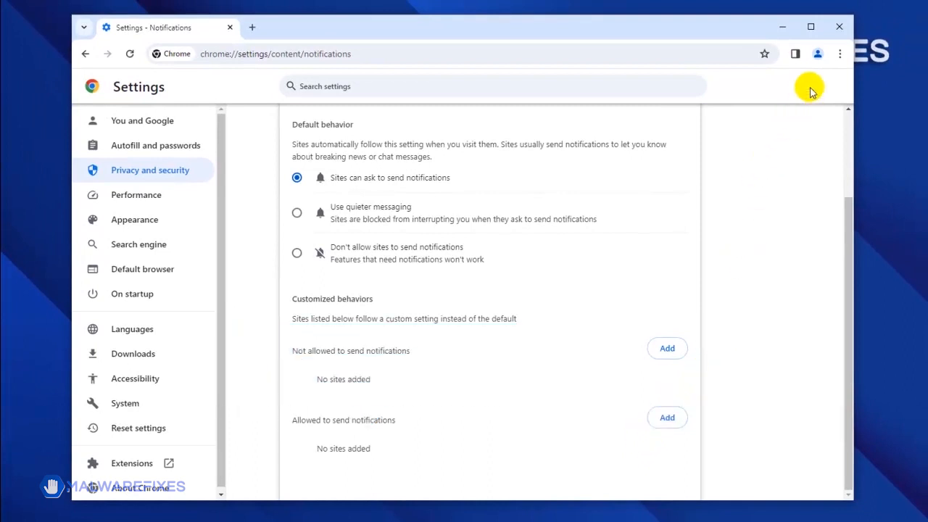
mouse_move(841, 26)
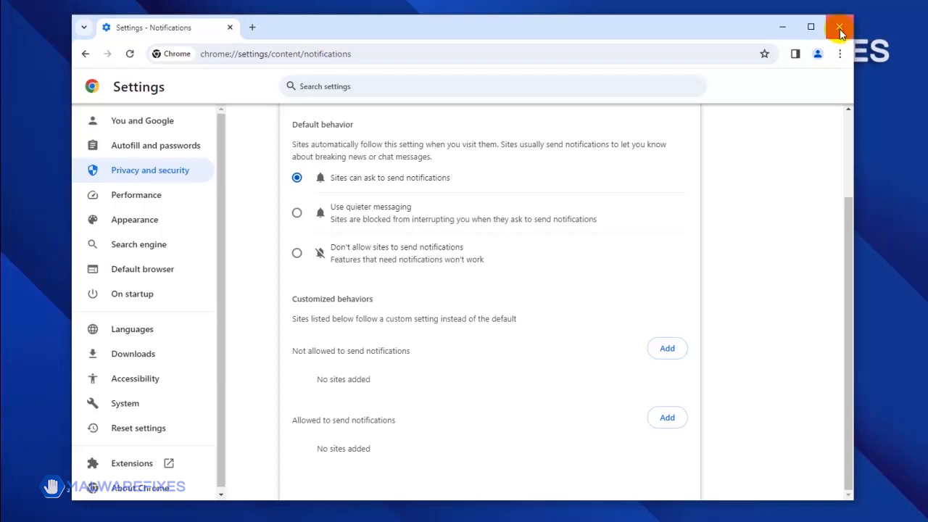
left_click(840, 24)
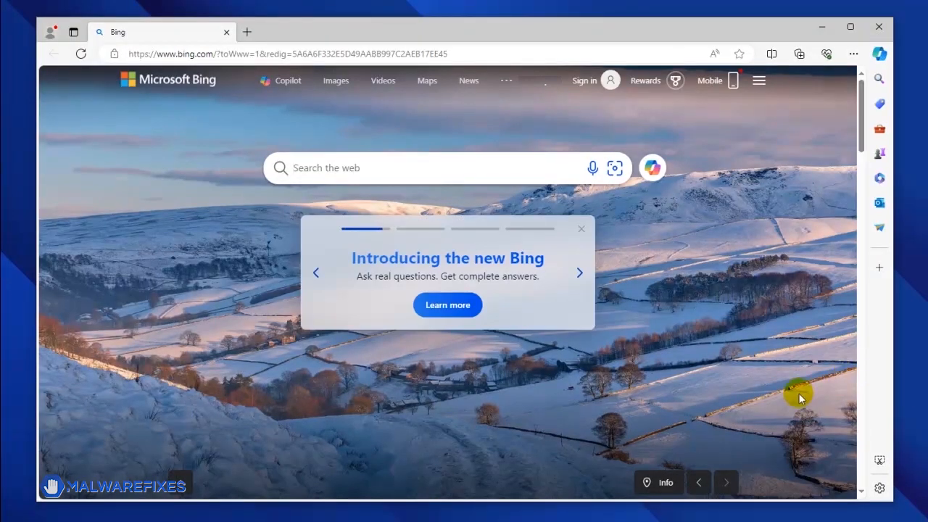
Reach Edge's Cookies and site permissions page via the … menu's Settings.
left_click(853, 54)
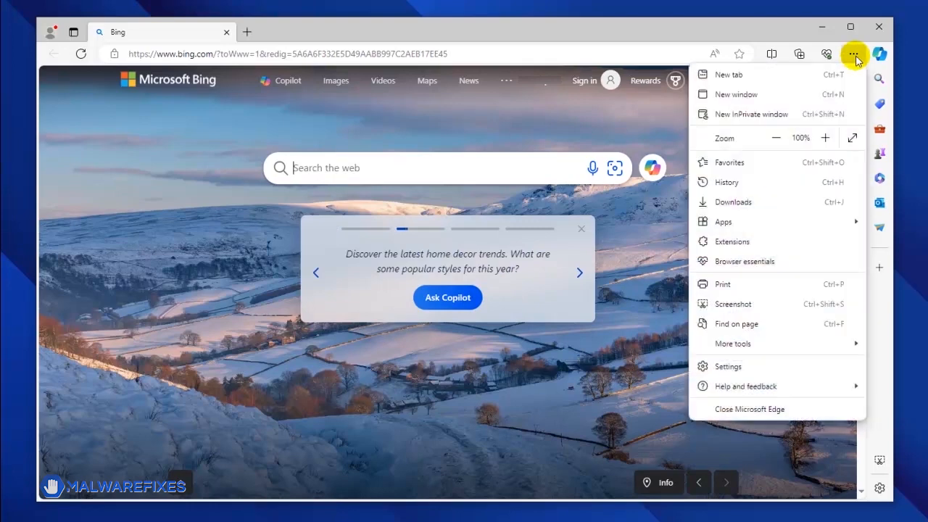
mouse_move(751, 287)
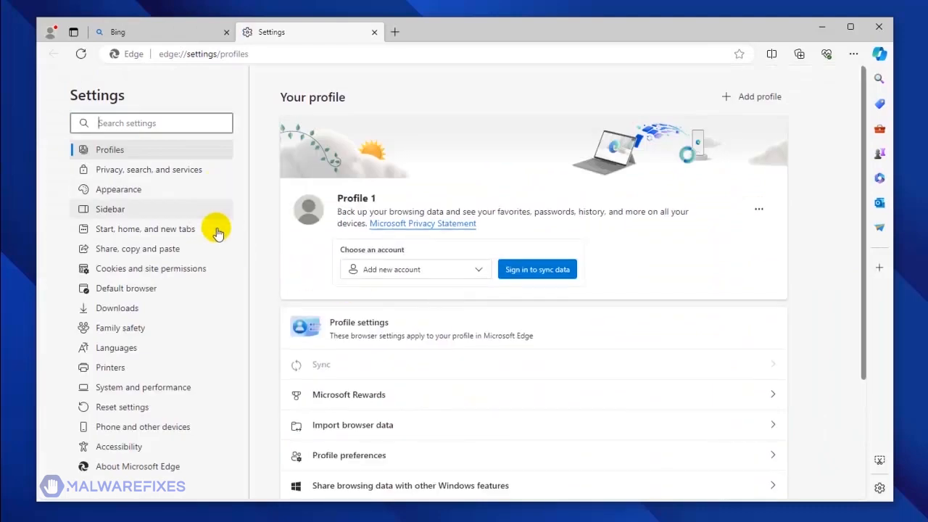
mouse_move(215, 229)
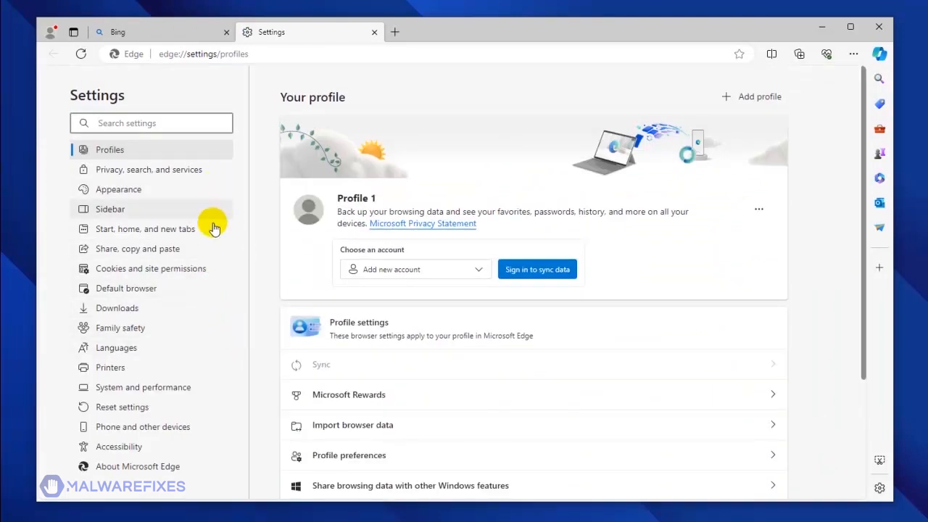
mouse_move(206, 268)
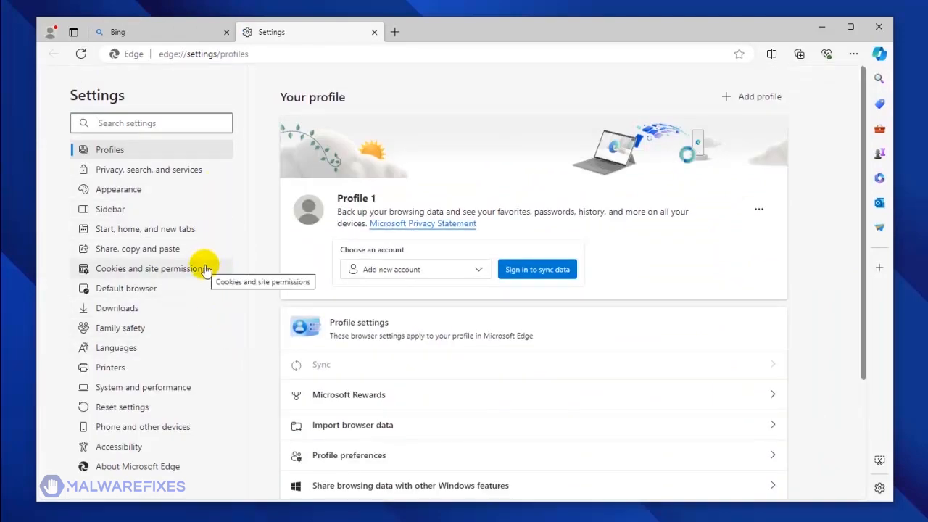
left_click(151, 268)
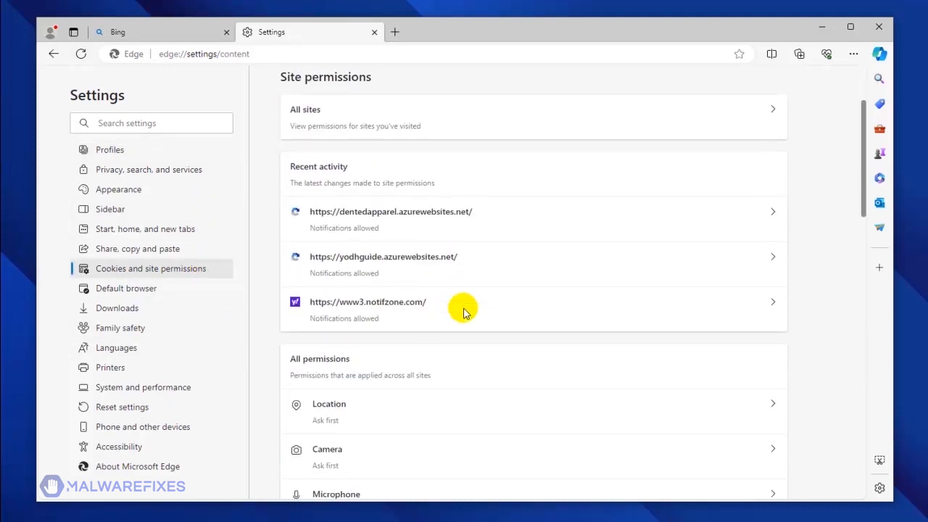
Remove mnadsguide.com from Edge's notification Allow list and close Edge.
scroll("down", 3)
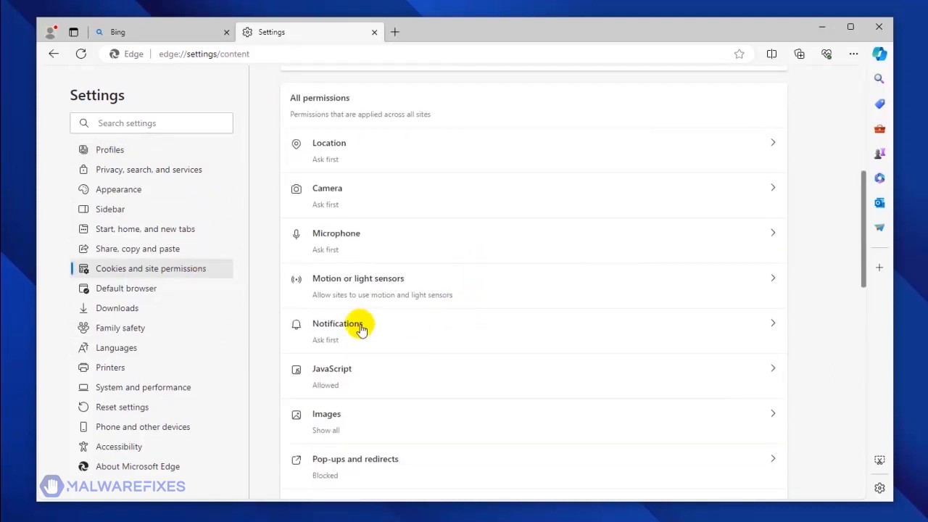
left_click(337, 324)
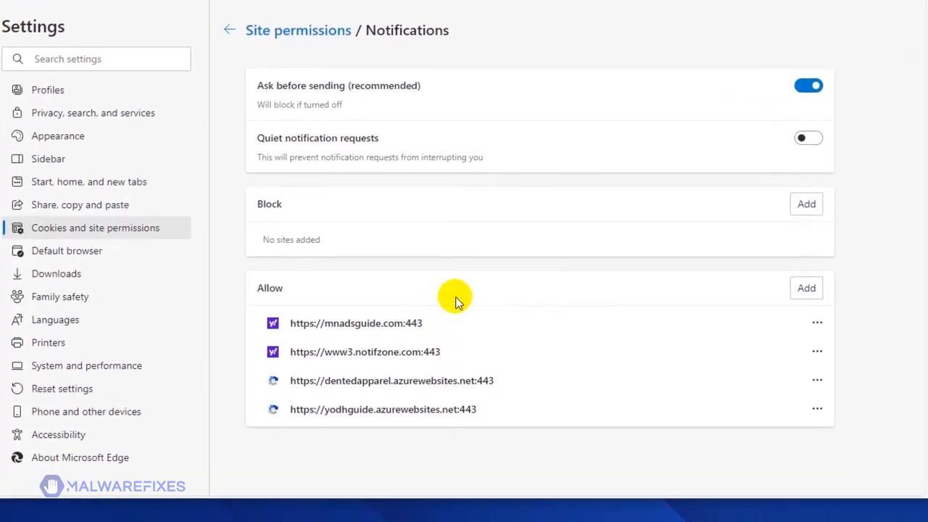
mouse_move(440, 329)
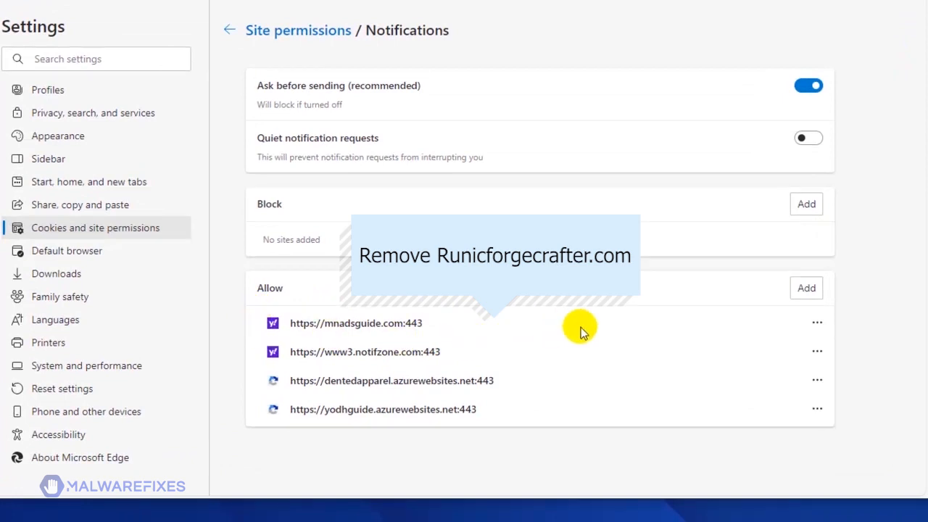
mouse_move(746, 328)
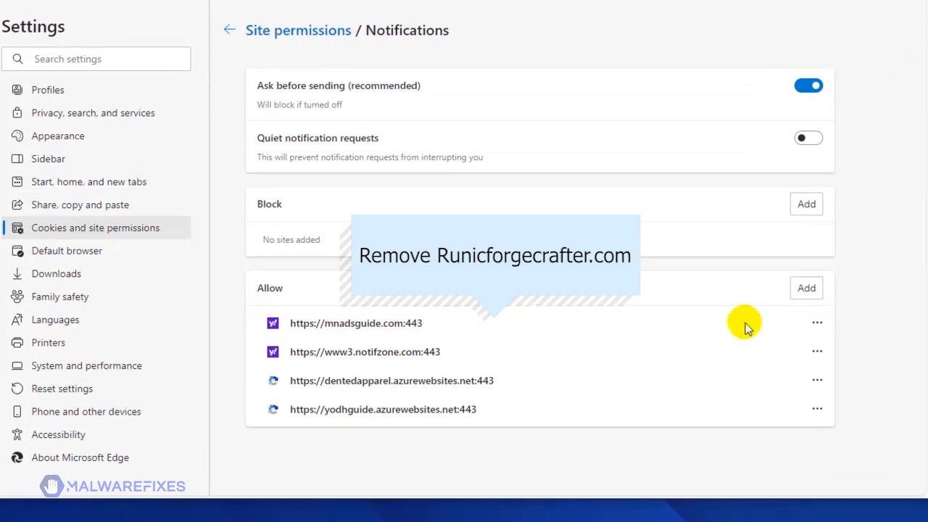
left_click(818, 321)
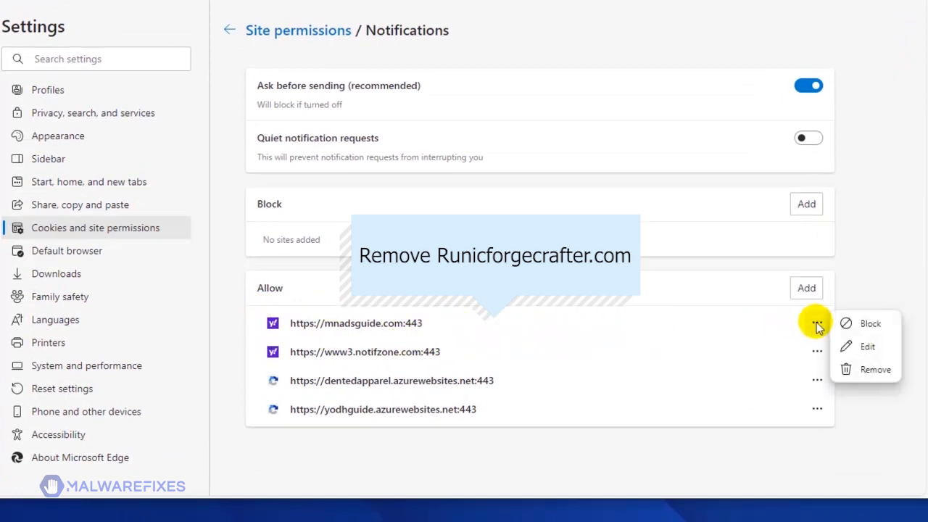
mouse_move(884, 325)
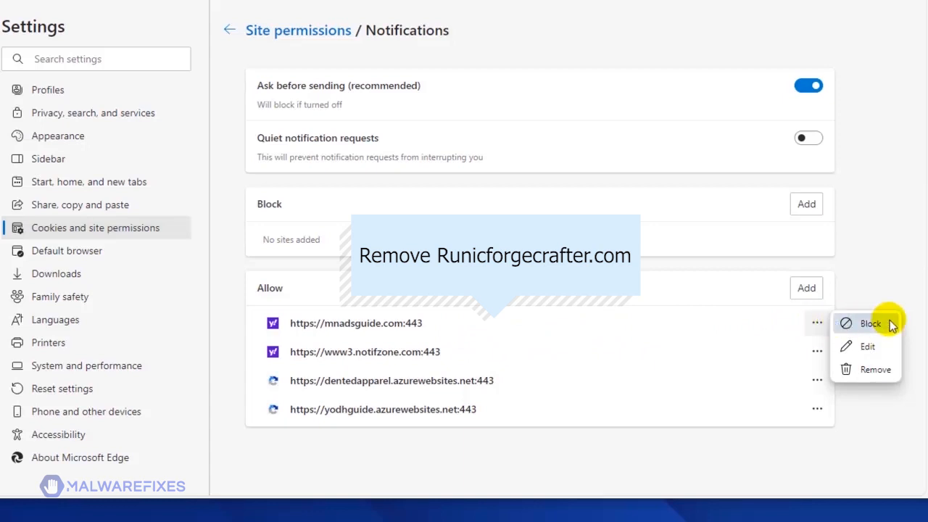
mouse_move(875, 377)
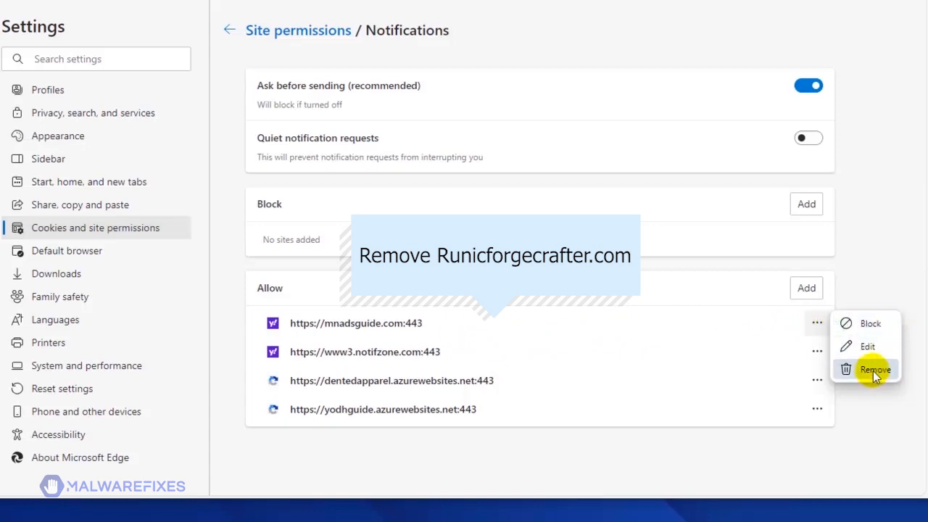
left_click(872, 368)
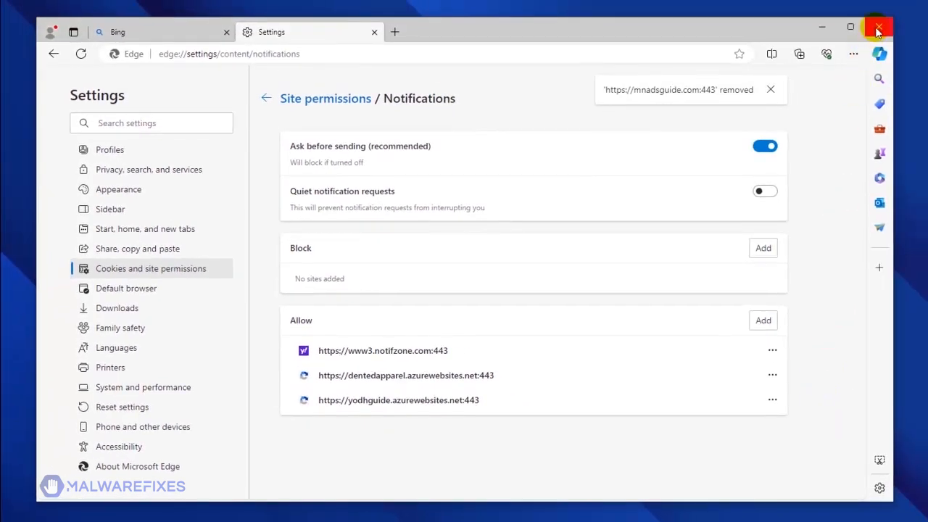
mouse_move(878, 26)
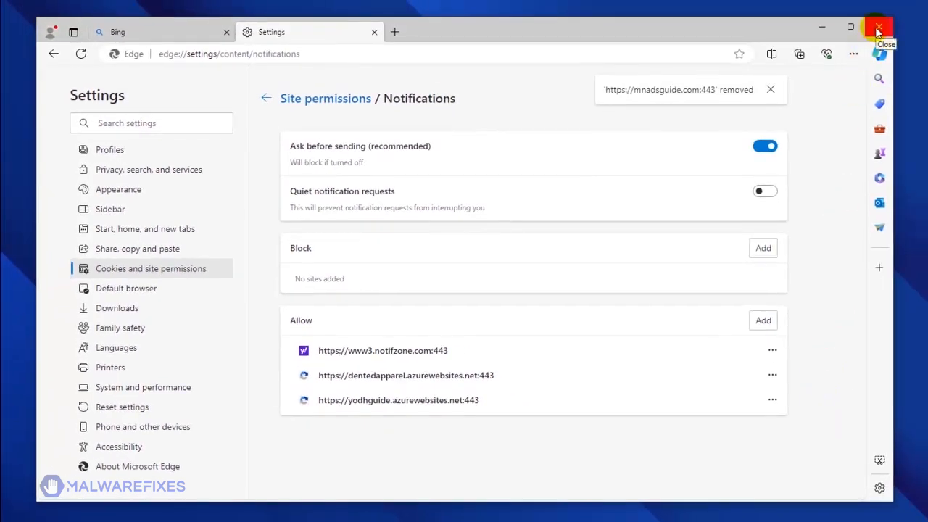
left_click(876, 26)
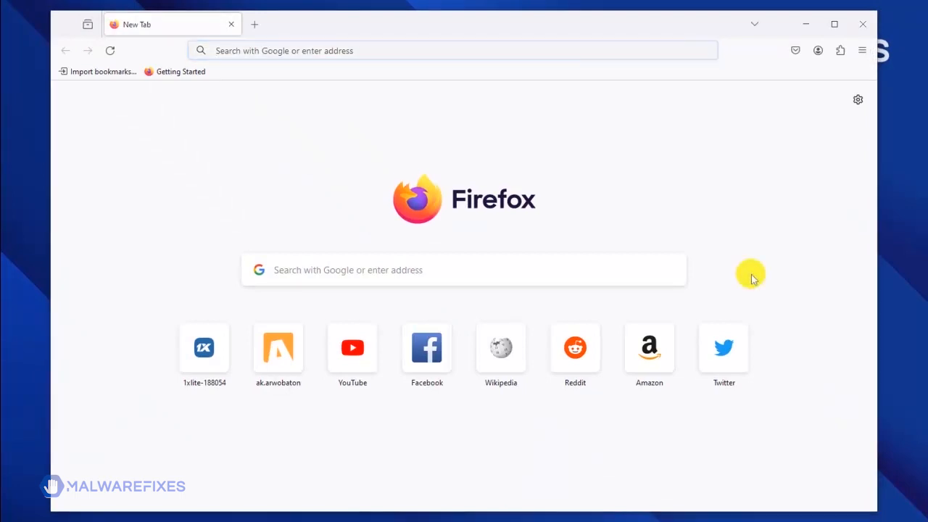
mouse_move(861, 50)
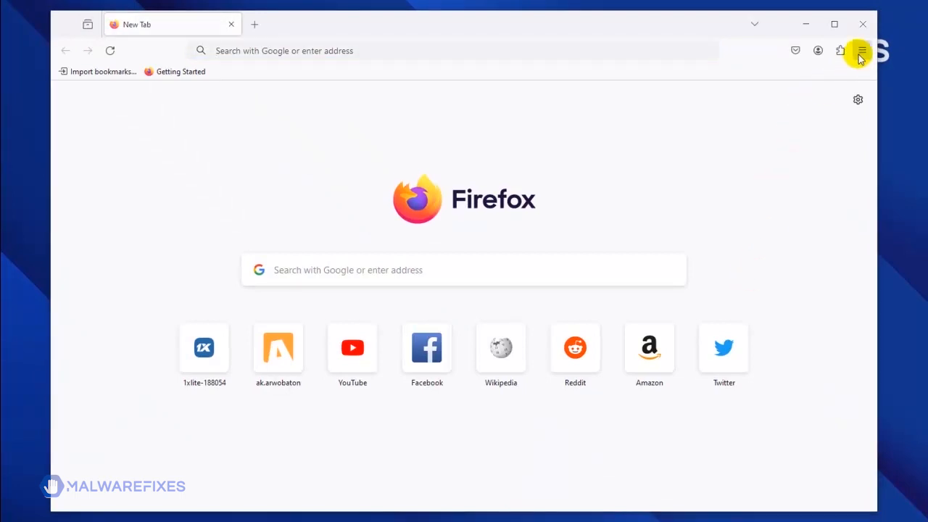
Reach the Permissions section of Firefox's Privacy & Security settings.
left_click(861, 49)
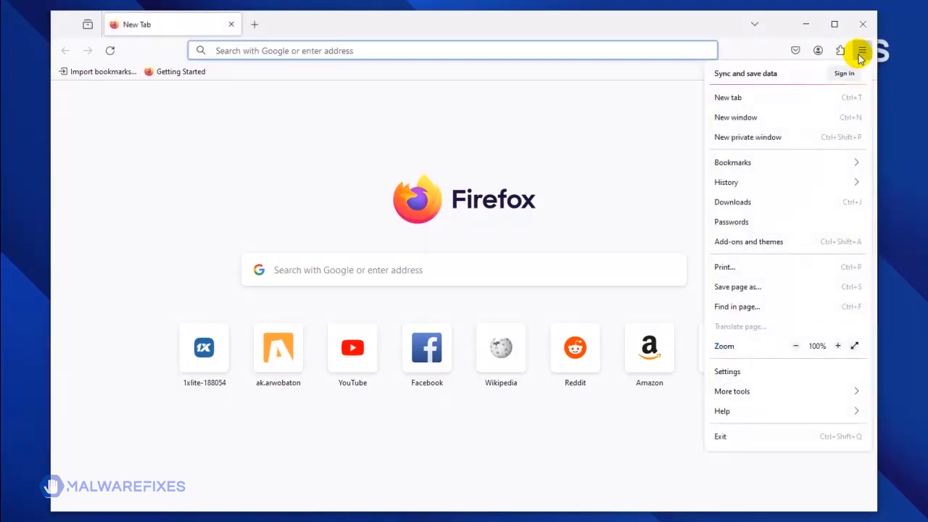
mouse_move(749, 372)
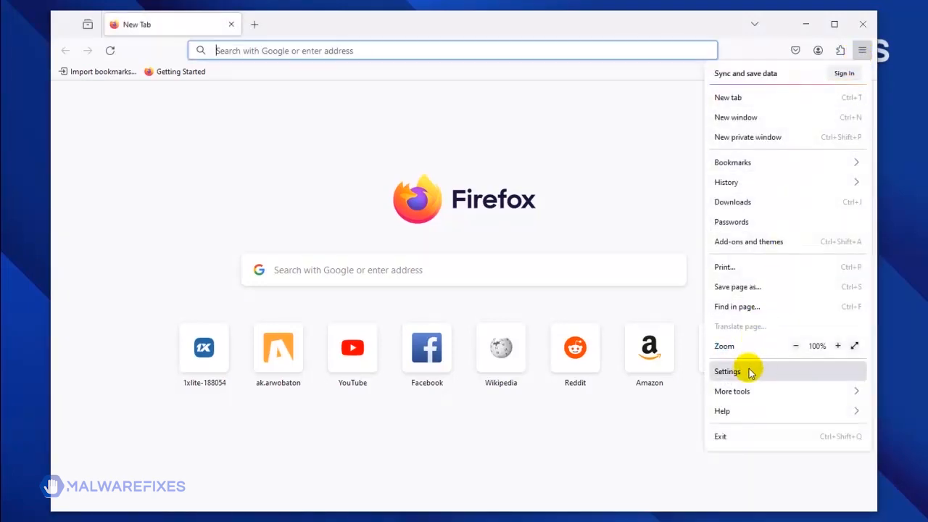
left_click(728, 372)
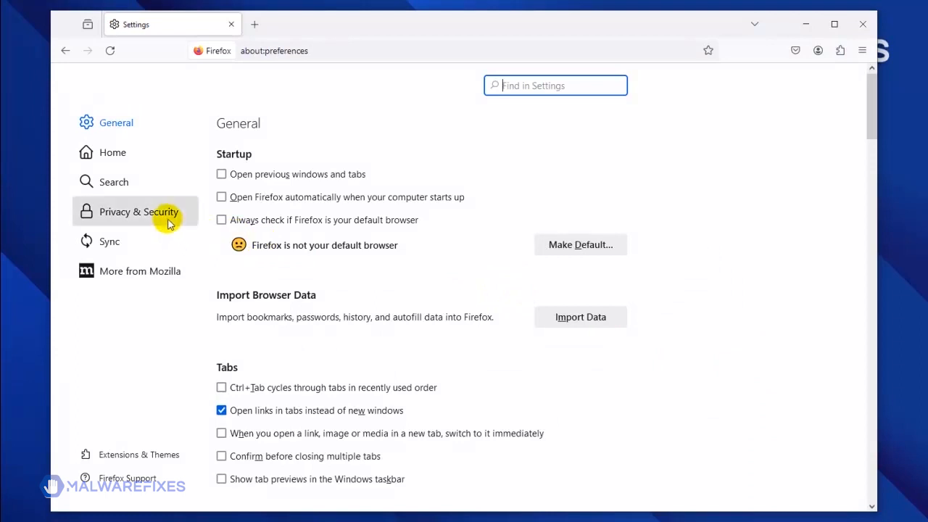
mouse_move(169, 224)
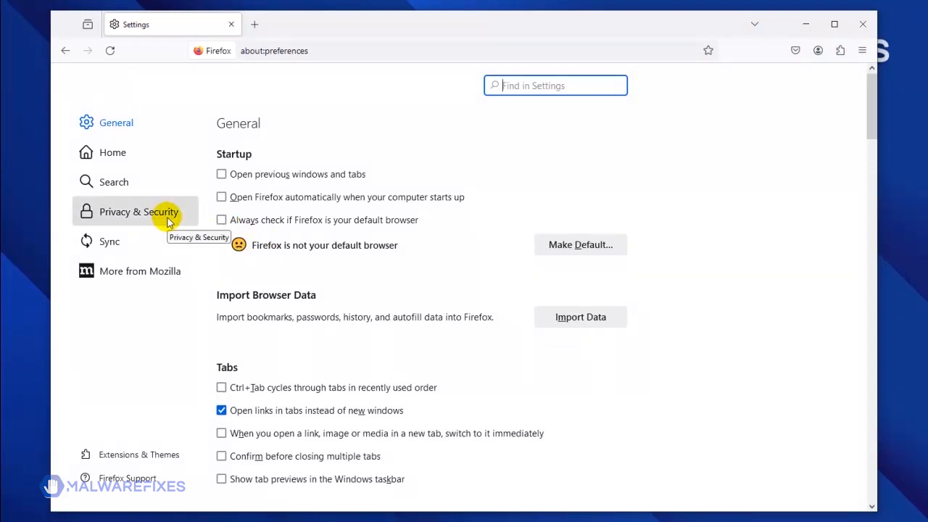
left_click(139, 212)
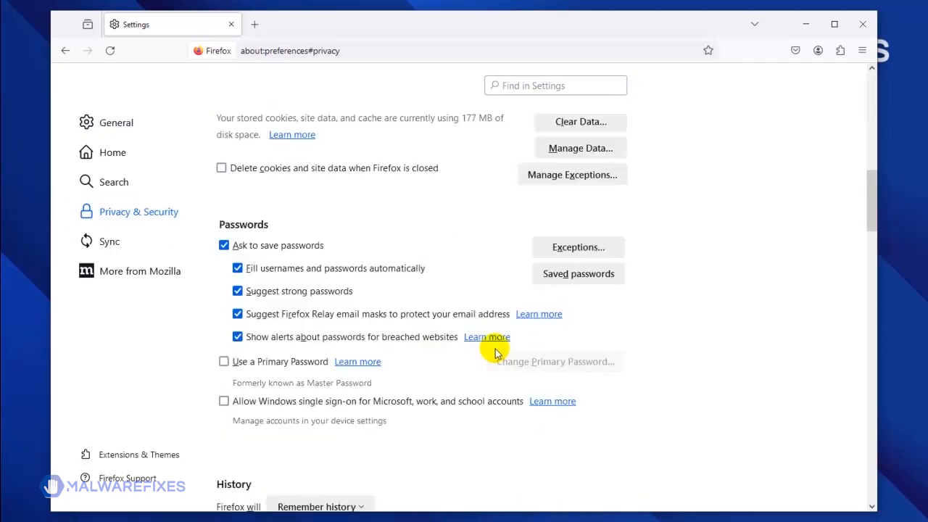
scroll("down", 3)
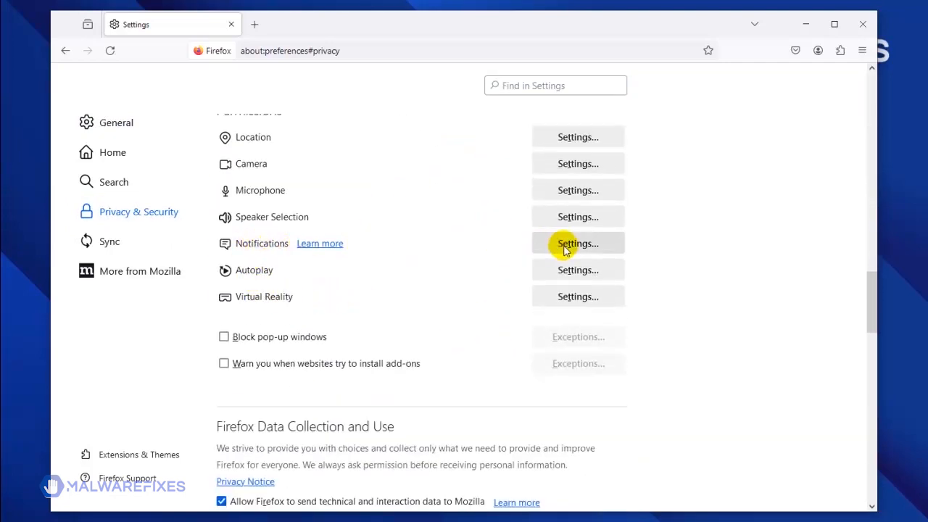
Remove mnadsguide.com from Firefox's Notifications Settings and save the change.
left_click(577, 243)
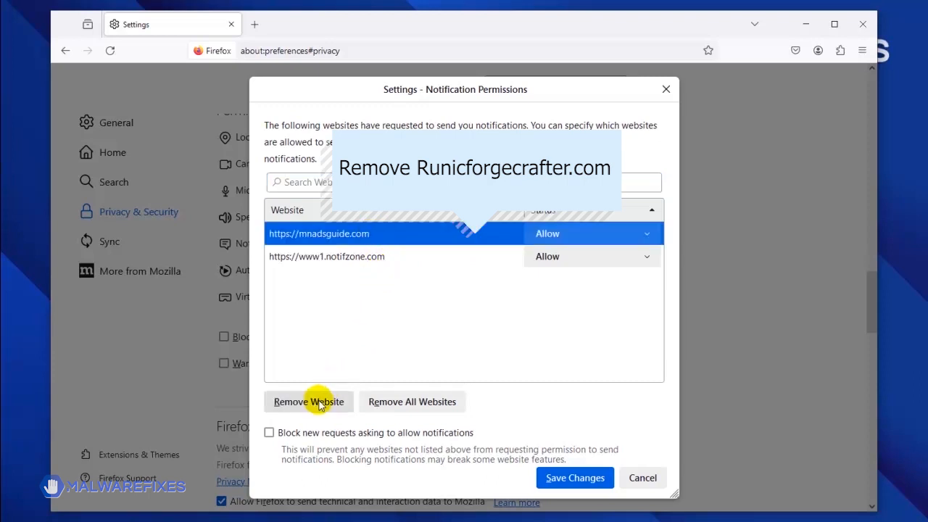
left_click(308, 402)
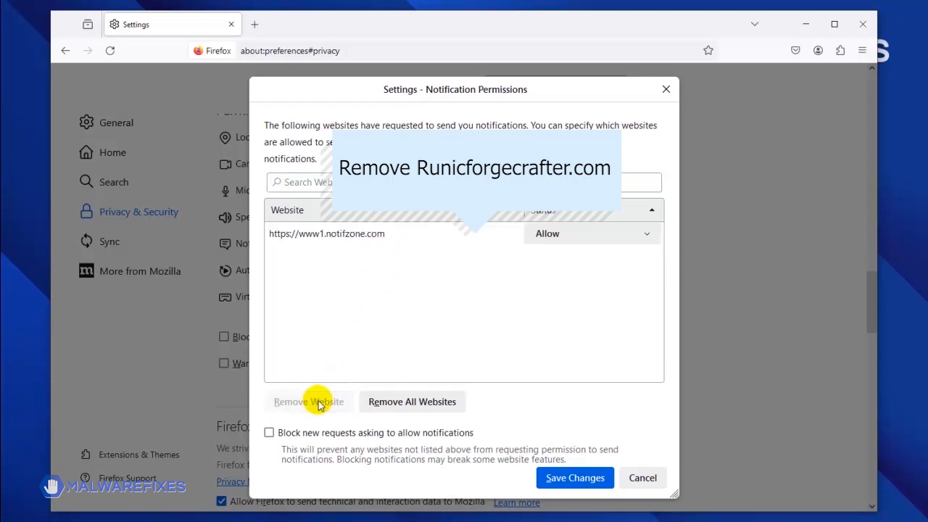
mouse_move(375, 423)
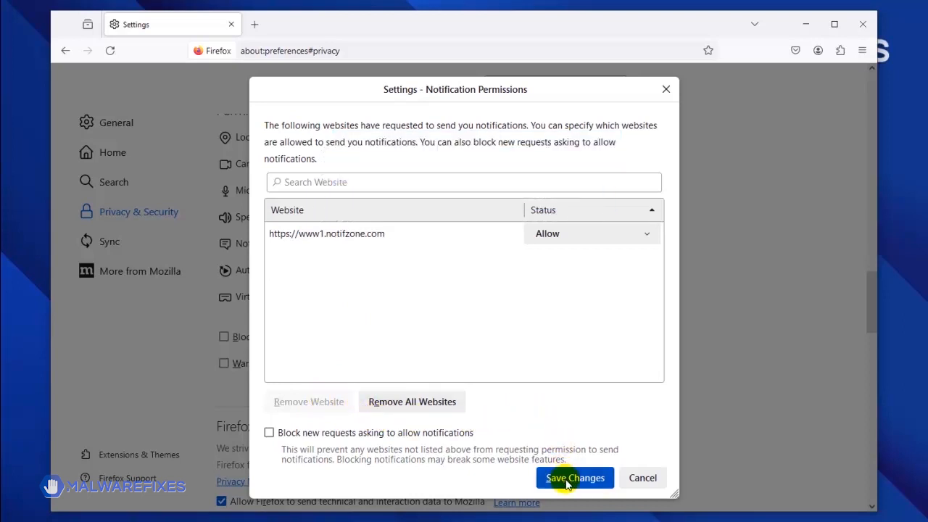
left_click(574, 478)
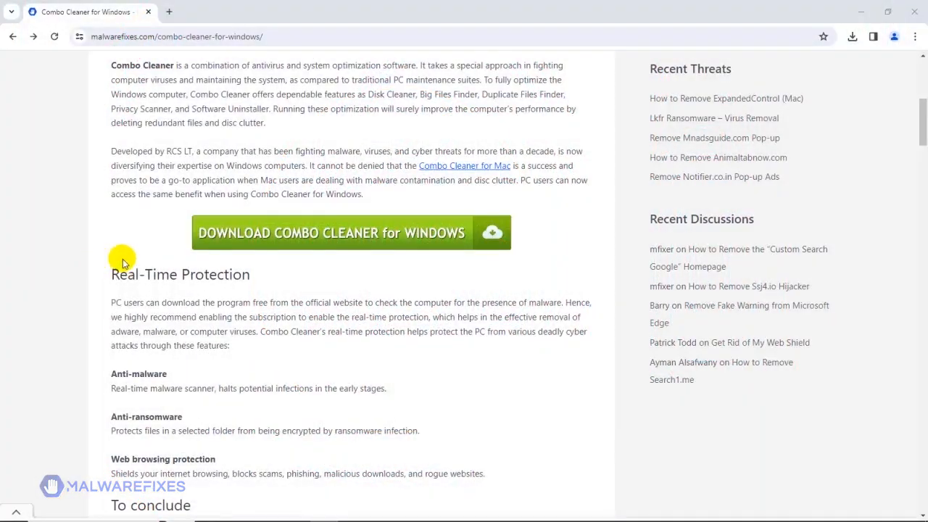
Download CCSetup.exe from combocleaner.com and show it in the Downloads folder.
left_click(351, 232)
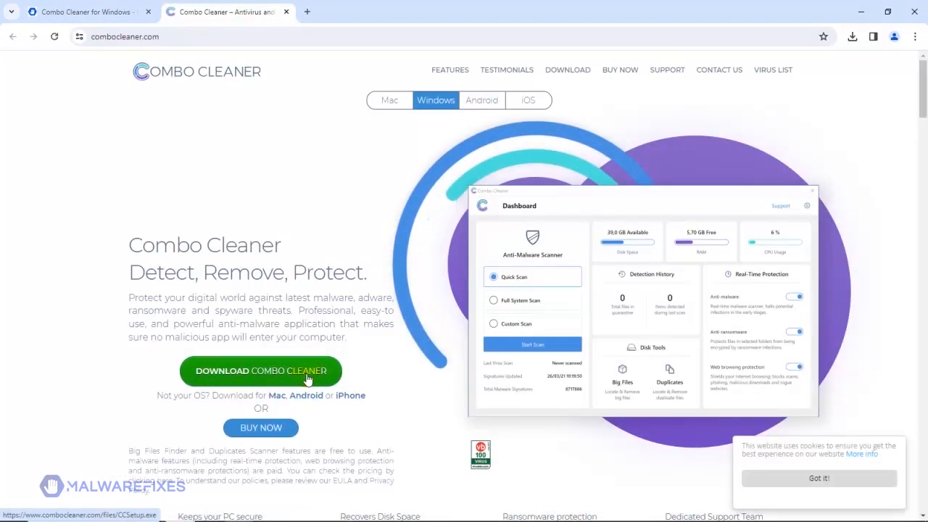
left_click(261, 371)
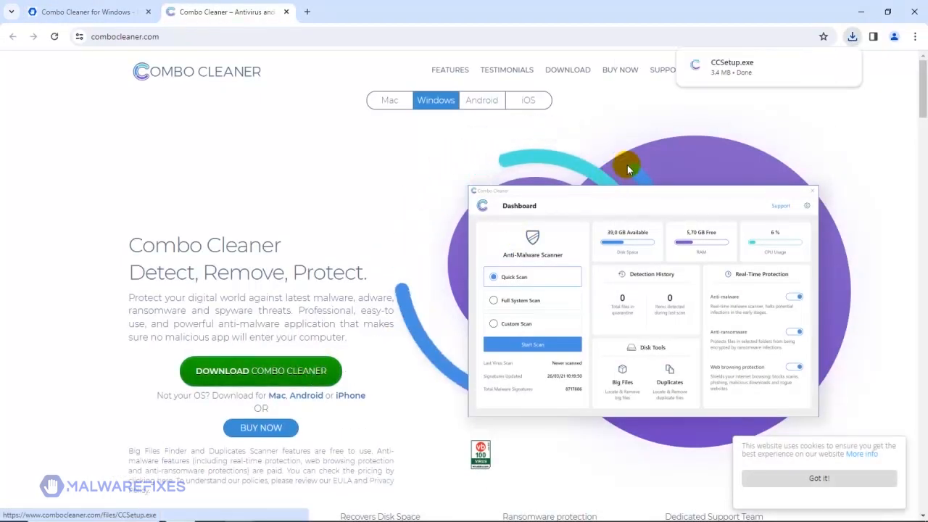
mouse_move(821, 64)
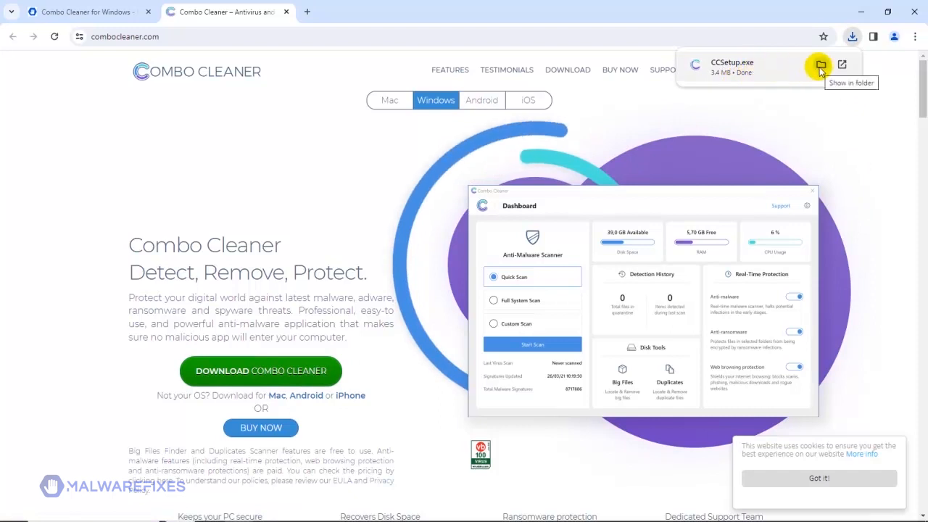
left_click(821, 64)
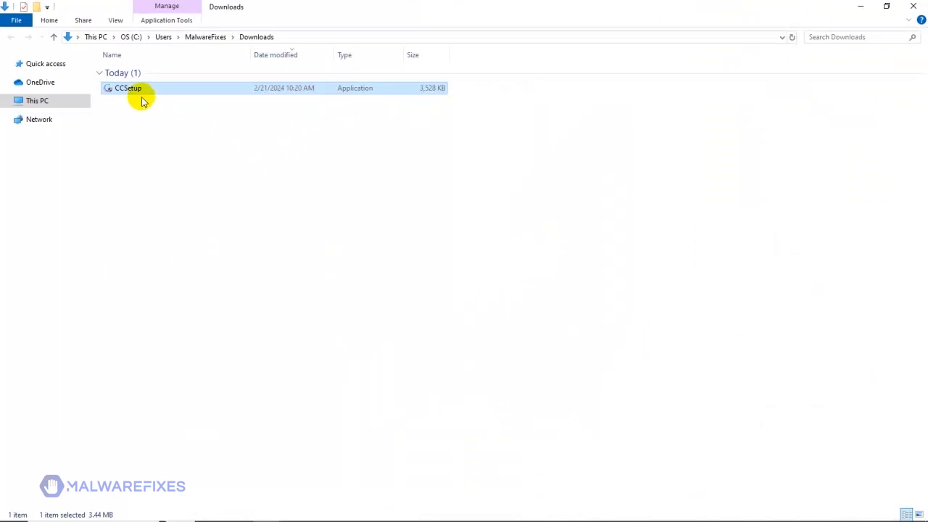
Run CCSetup, install Combo Cleaner and finish with Launch Combo Cleaner checked.
double_click(127, 89)
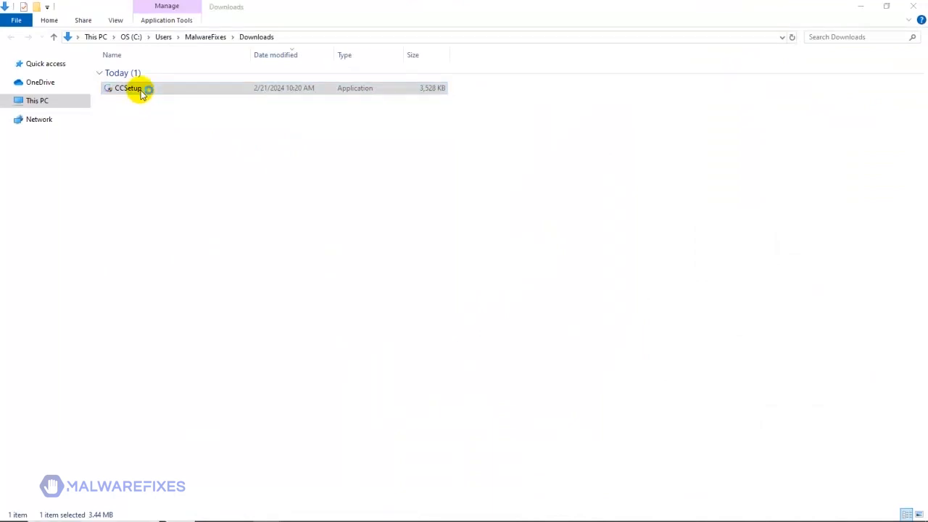
double_click(128, 89)
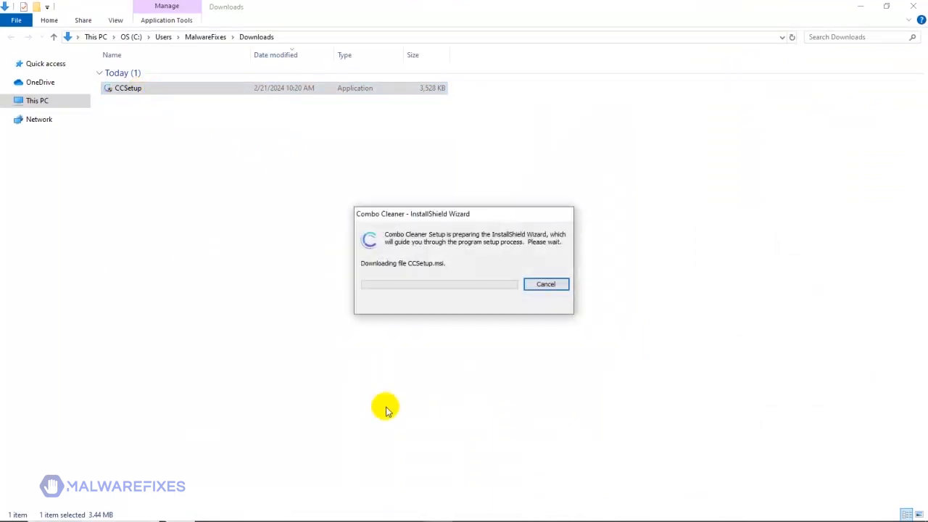
mouse_move(699, 128)
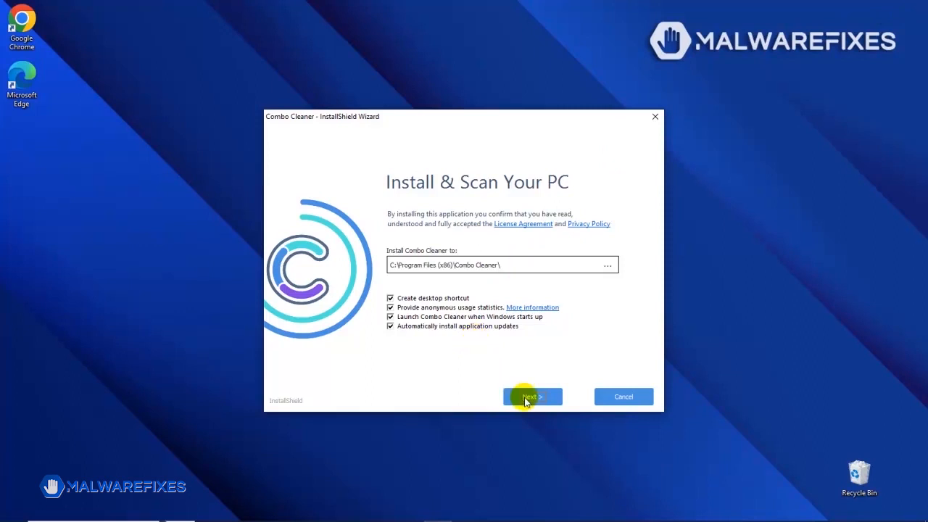
left_click(532, 397)
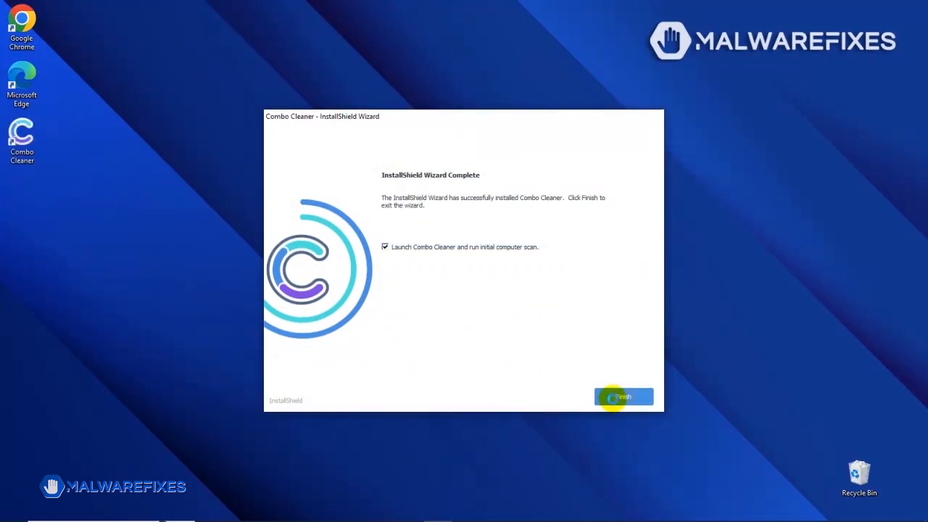
left_click(624, 397)
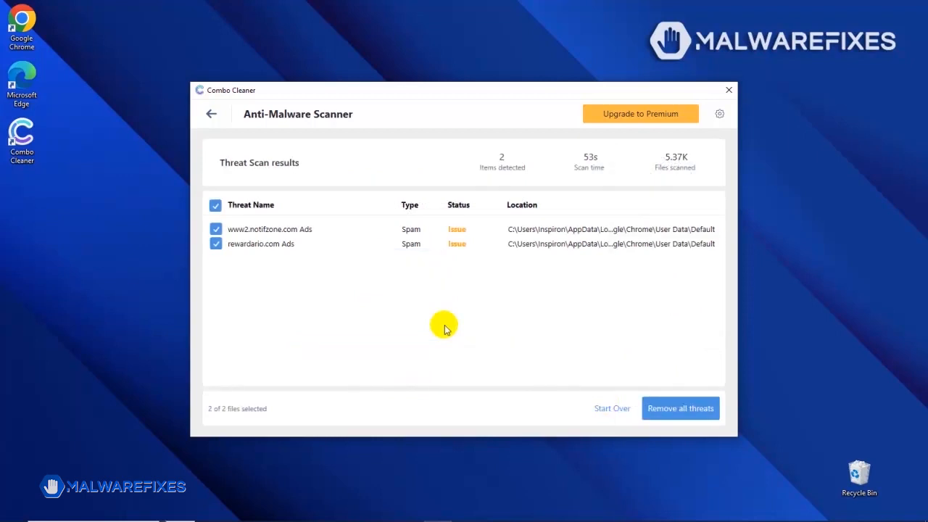
mouse_move(661, 371)
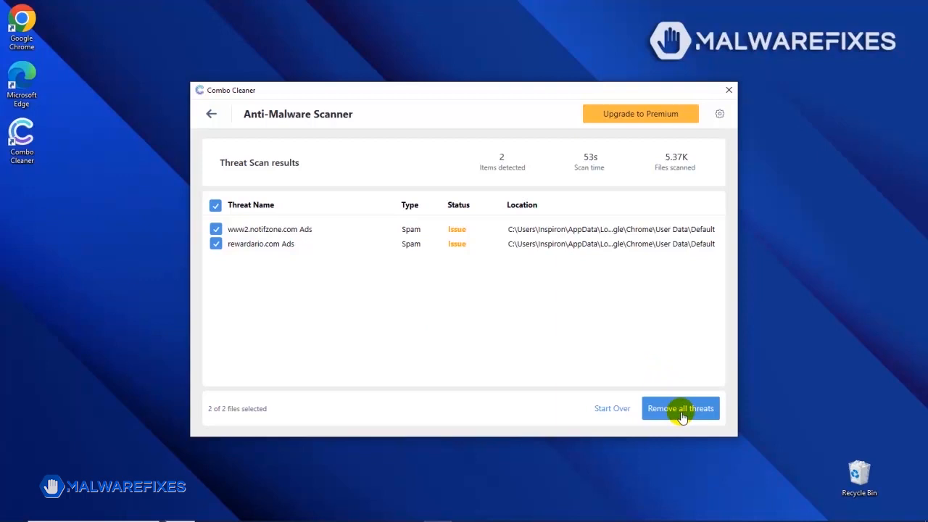
Choose Remove all threats for the notifzone.com and rewardario.com Ads detections.
left_click(680, 409)
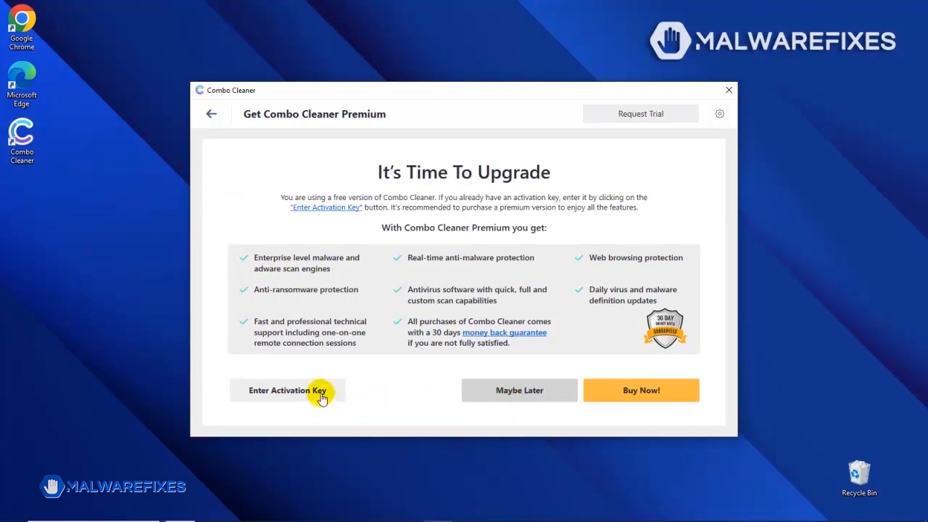
mouse_move(645, 394)
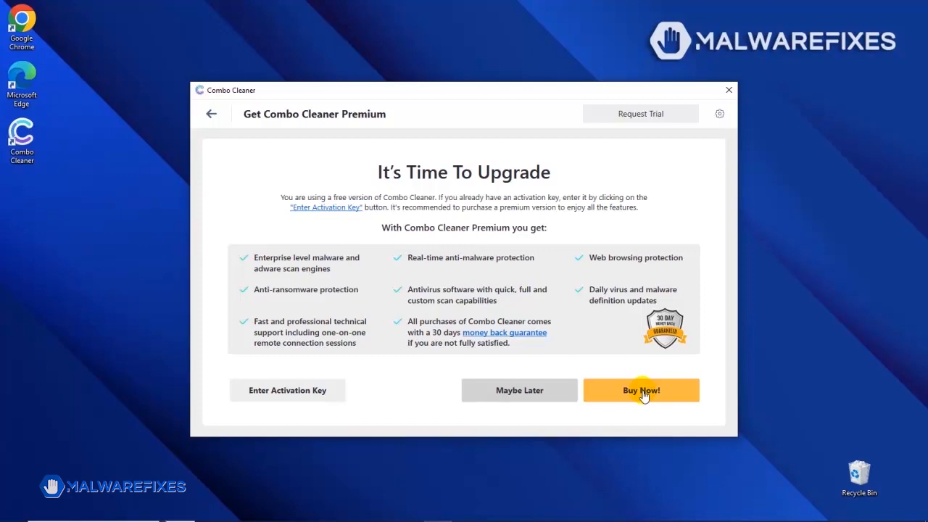
mouse_move(643, 396)
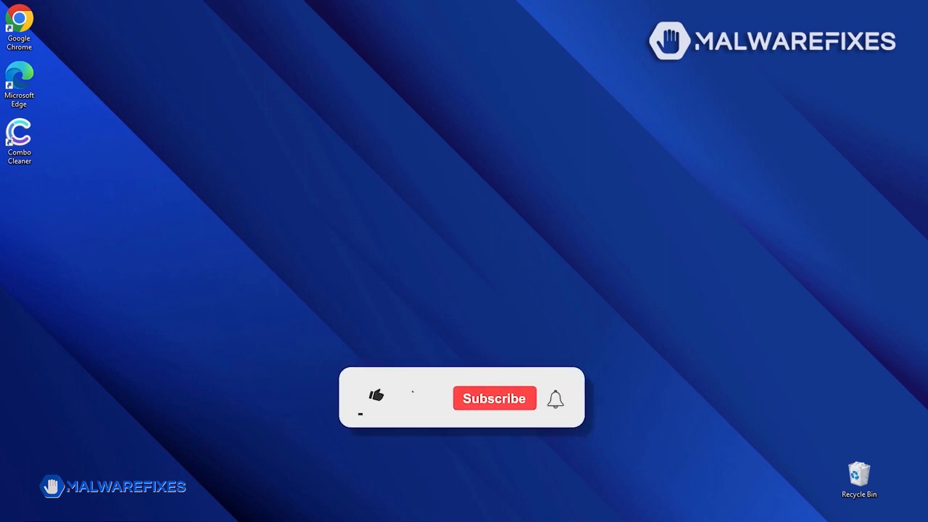
left_click(372, 400)
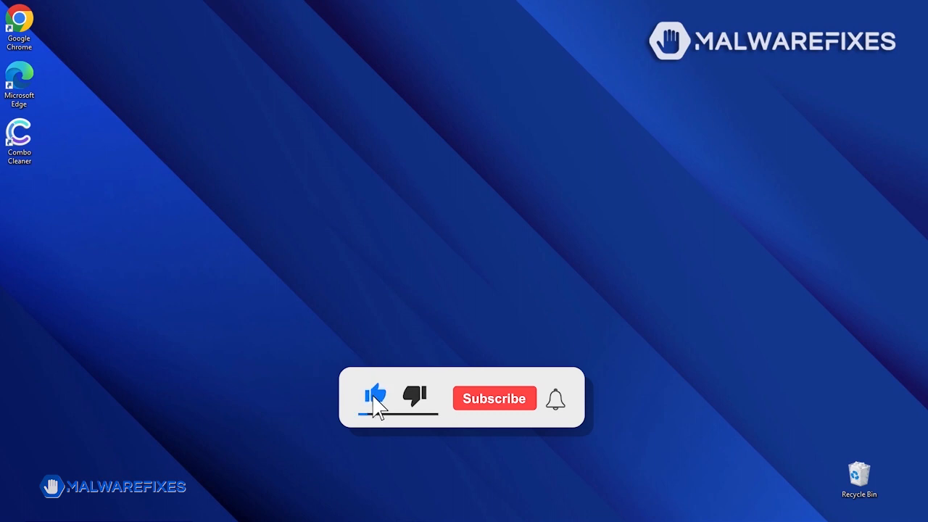
left_click(494, 397)
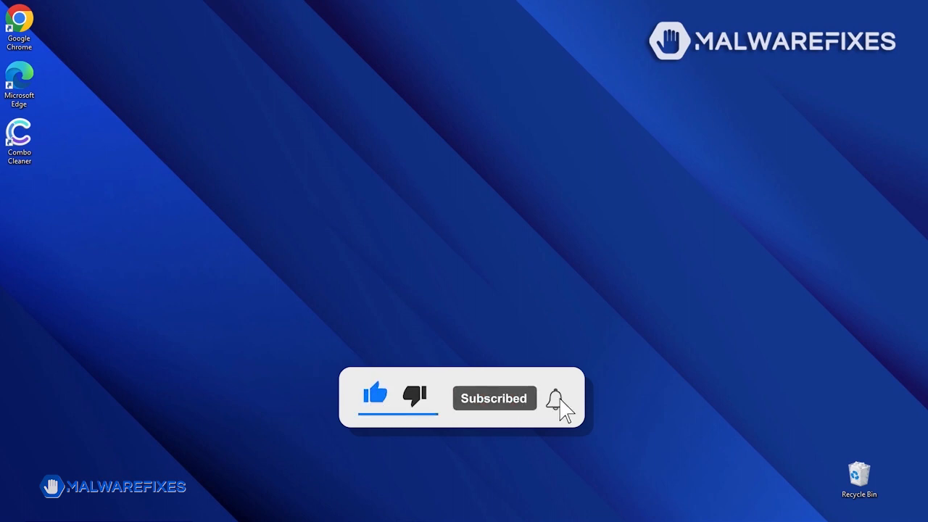
left_click(555, 397)
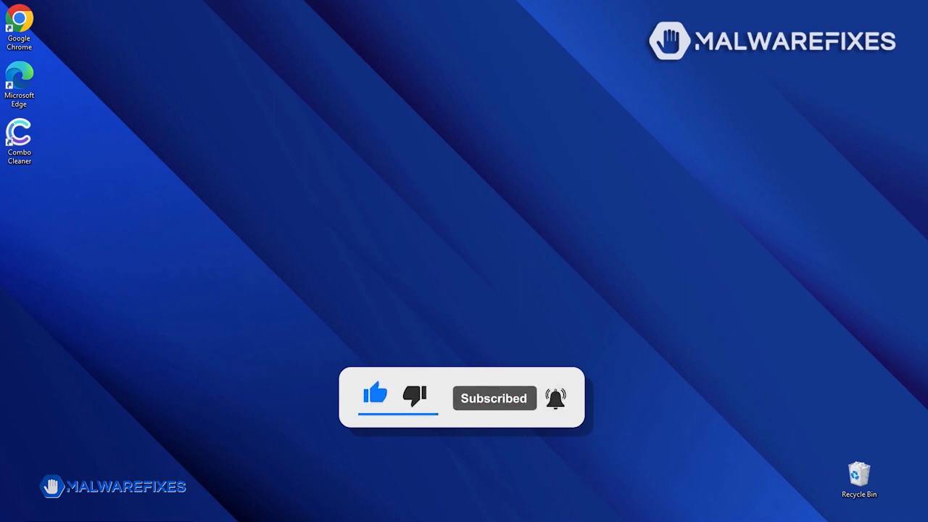